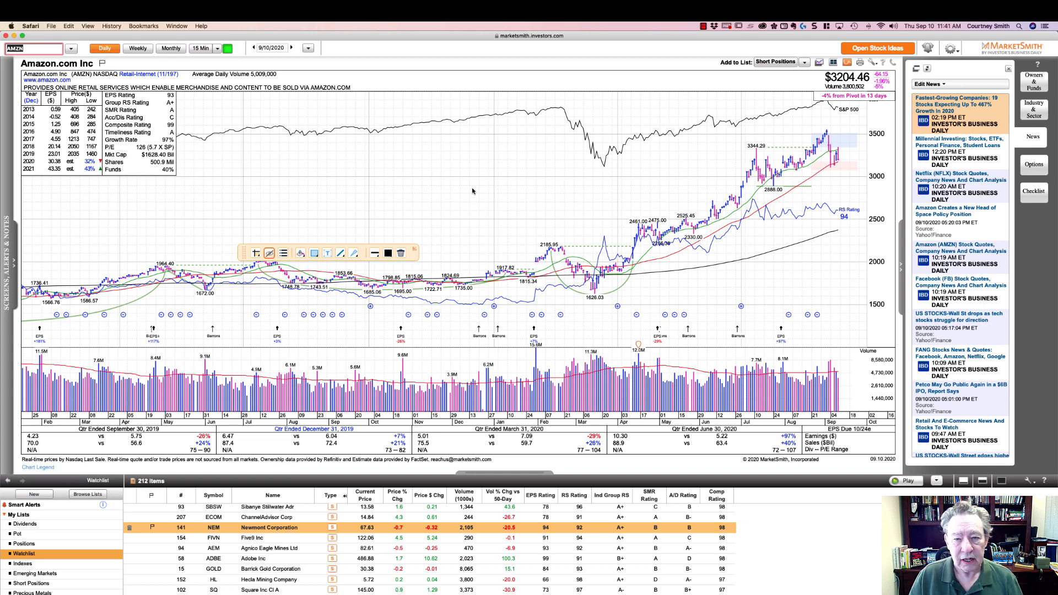
mouse_move(252, 200)
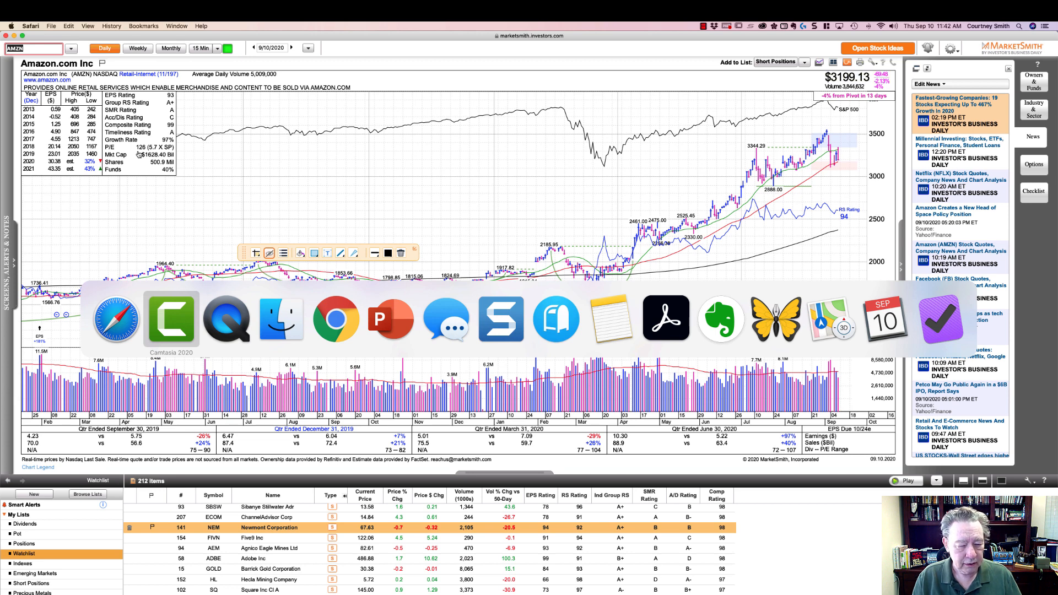
mouse_move(556, 318)
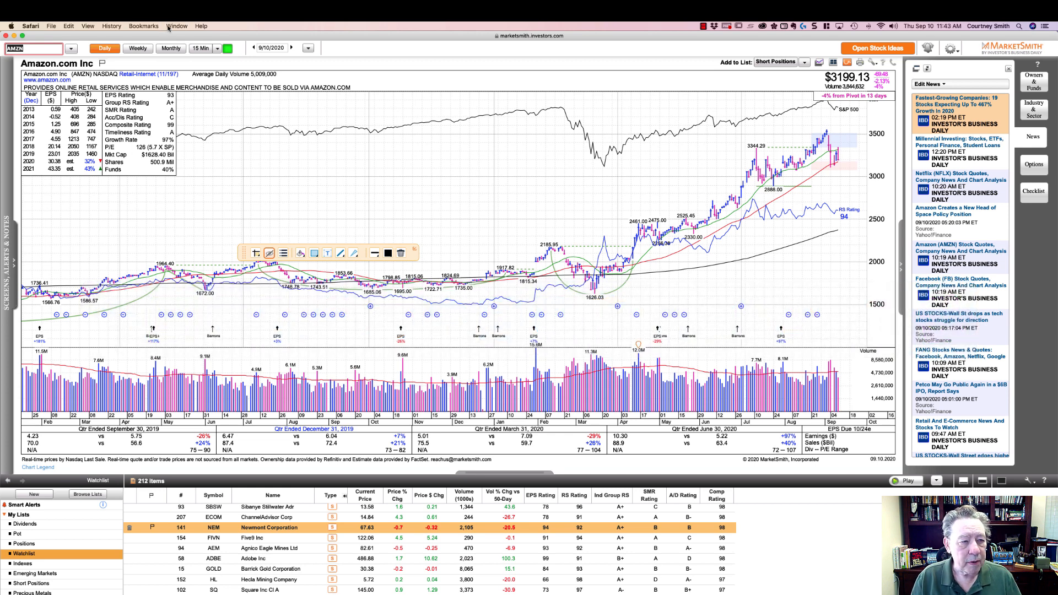
- Switch to the Barchart window showing AMZN's interactive chart with Donchian, Keltner, OBV, RSI, ADX and stochastic
click(177, 26)
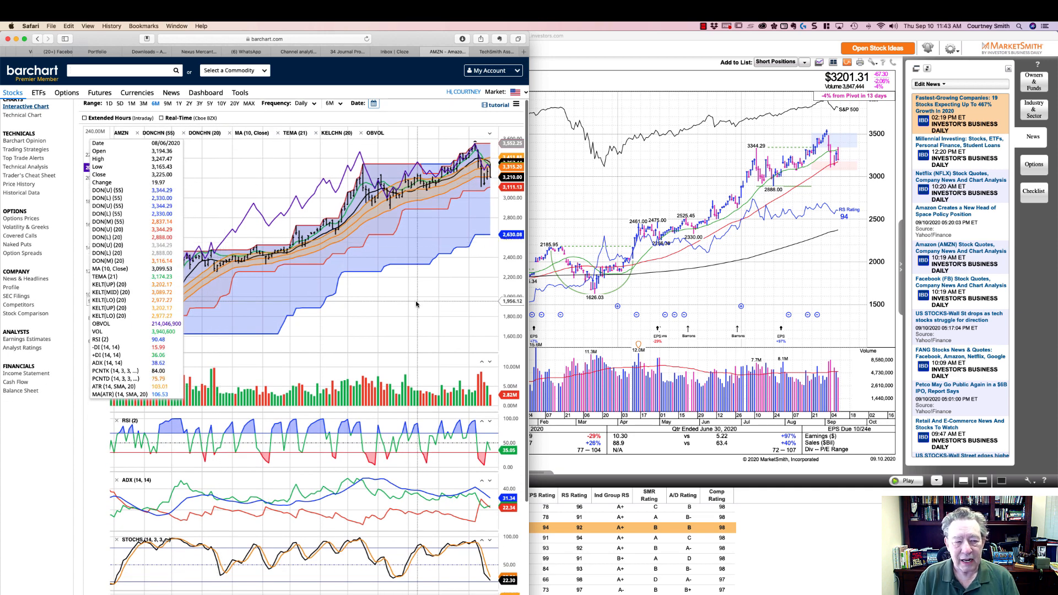
mouse_move(352, 217)
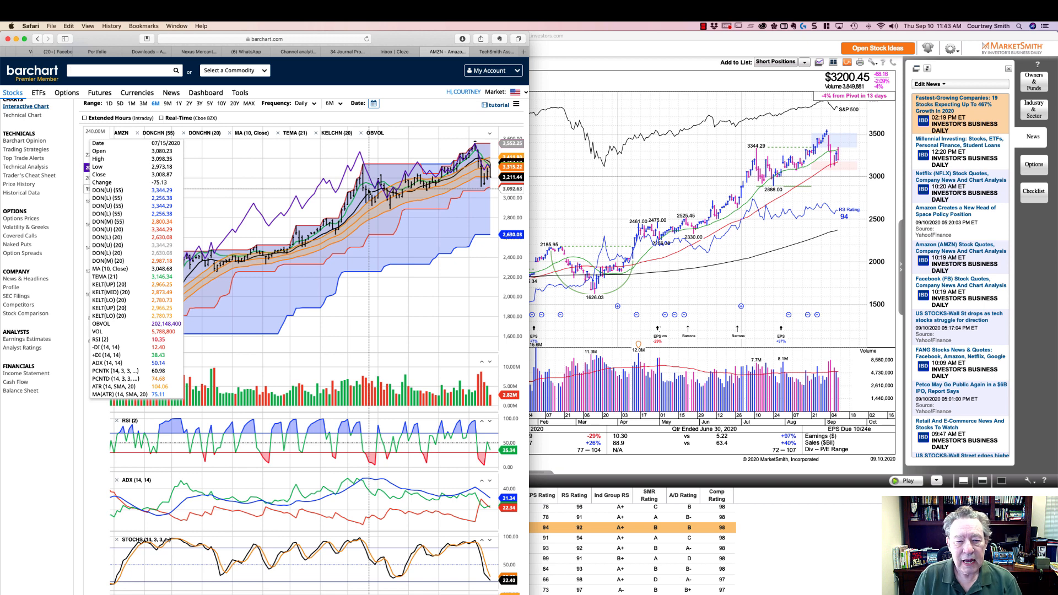
mouse_move(366, 183)
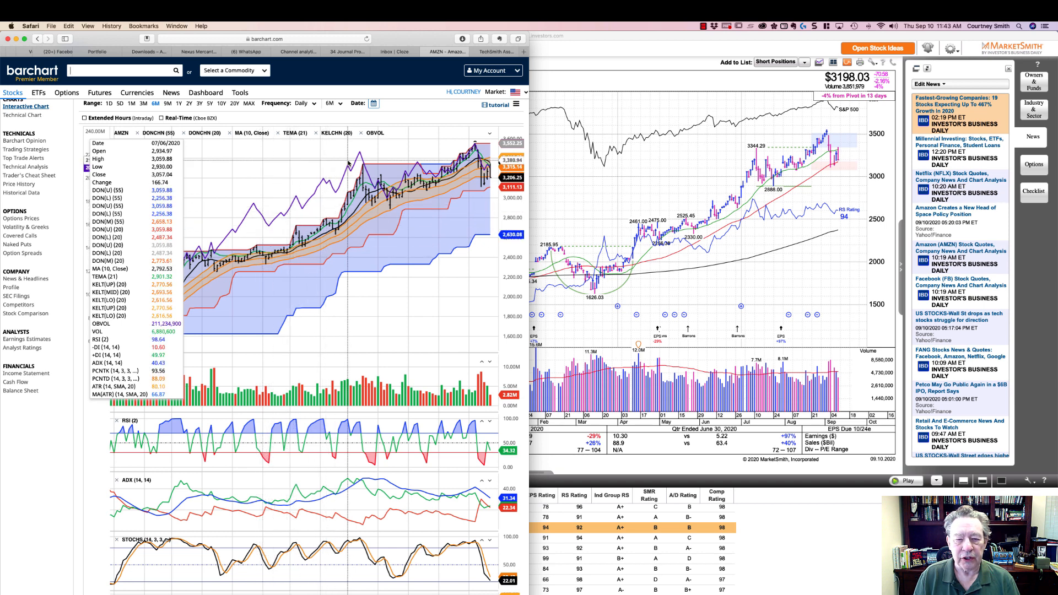
mouse_move(348, 164)
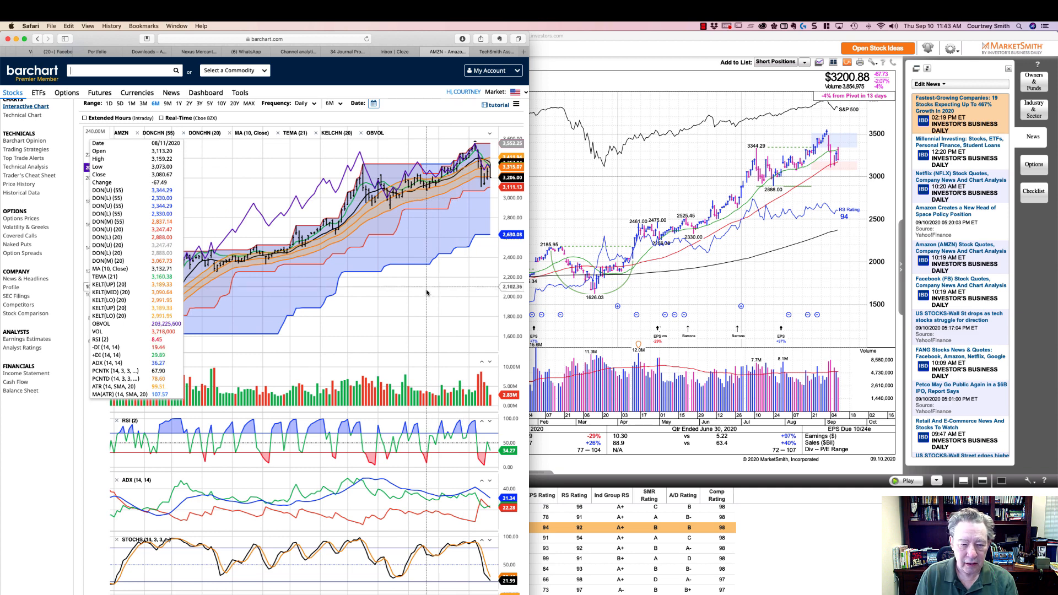
- Scroll down the Barchart AMZN page to the ATR pane, showing September 4, 2020 readings
scroll(down, 3)
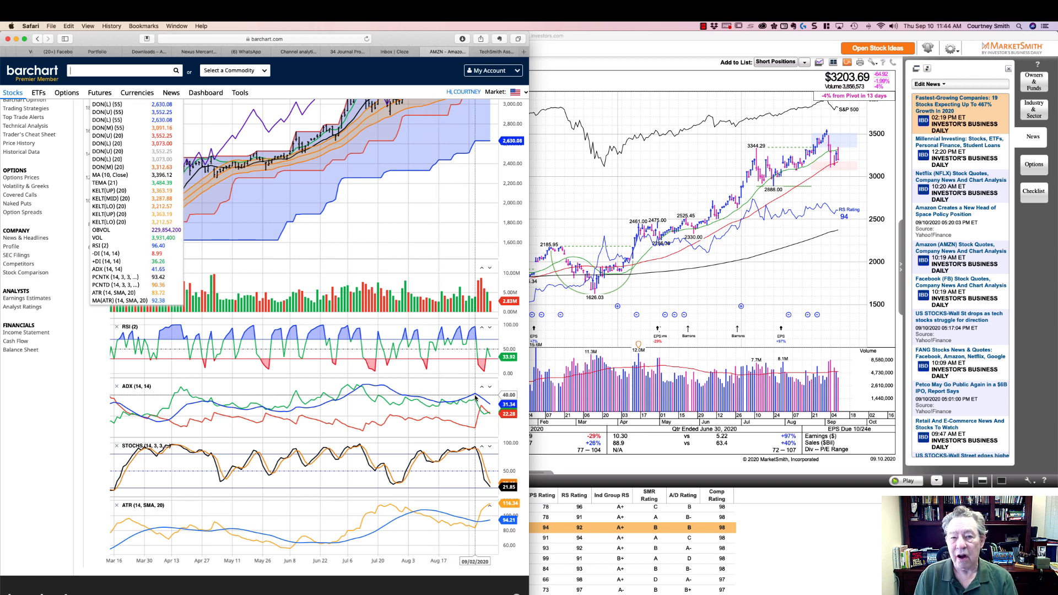
mouse_move(413, 388)
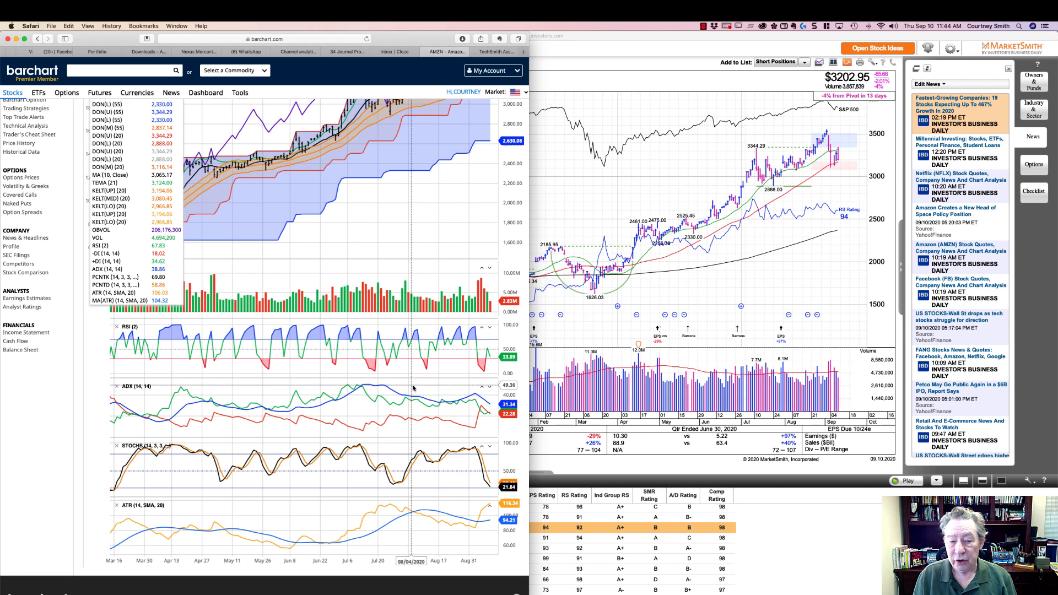
mouse_move(472, 402)
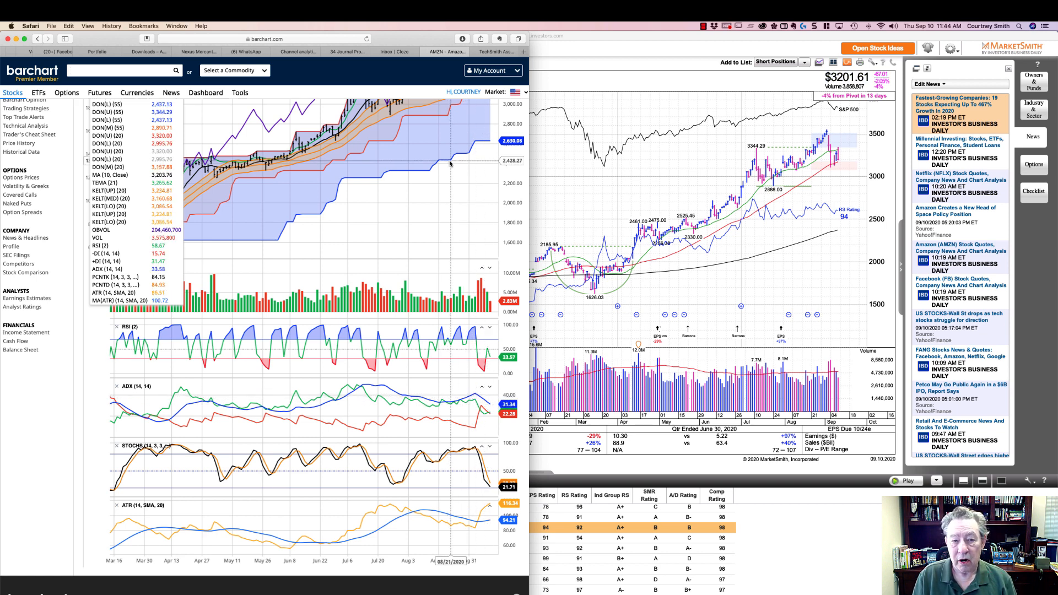
click(26, 106)
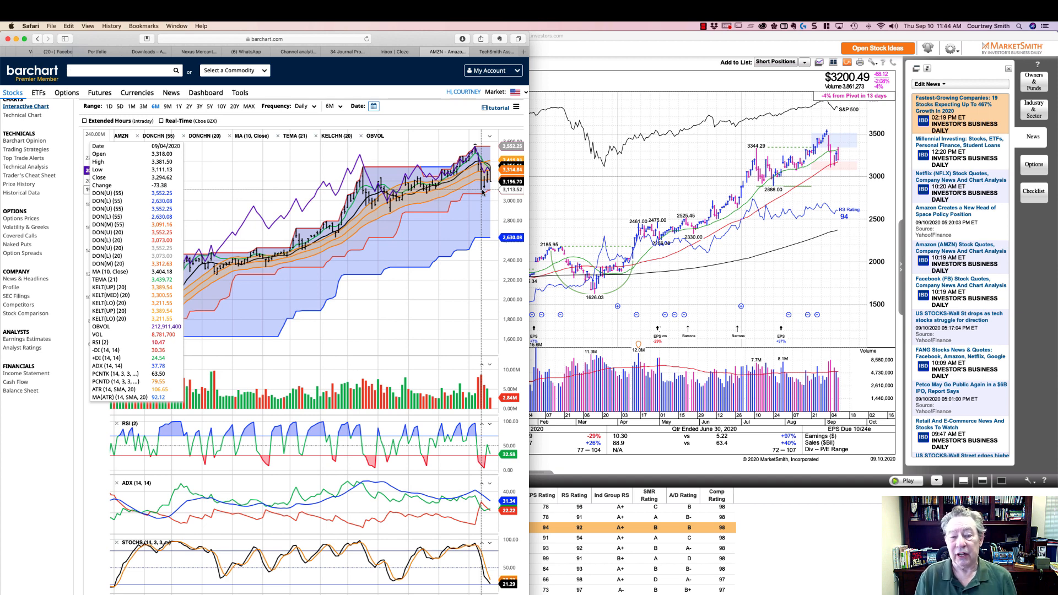
scroll(down, 3)
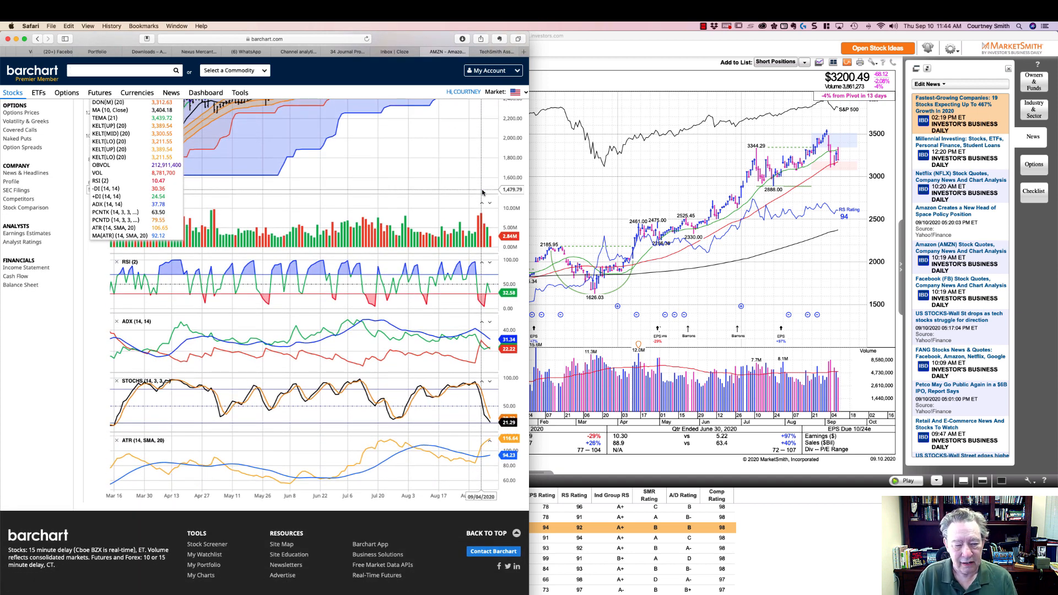